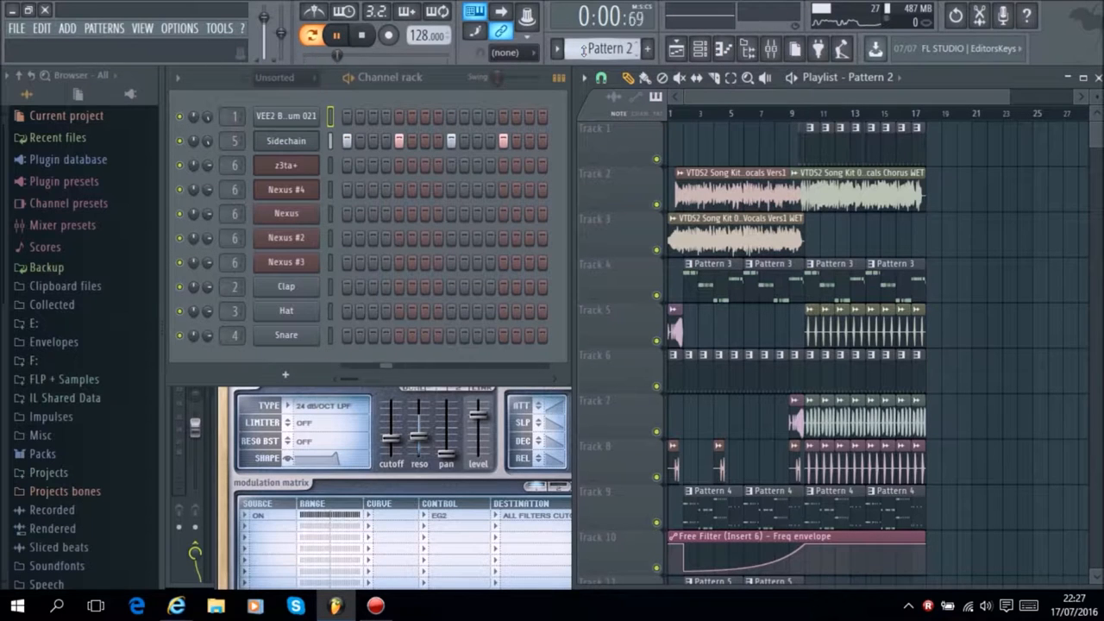
Step: Open the Mixer, showing Insert 6 with Fruity Free Filter, and advance to Pattern 3
{"action": "left_click", "coordinate": [770, 48]}
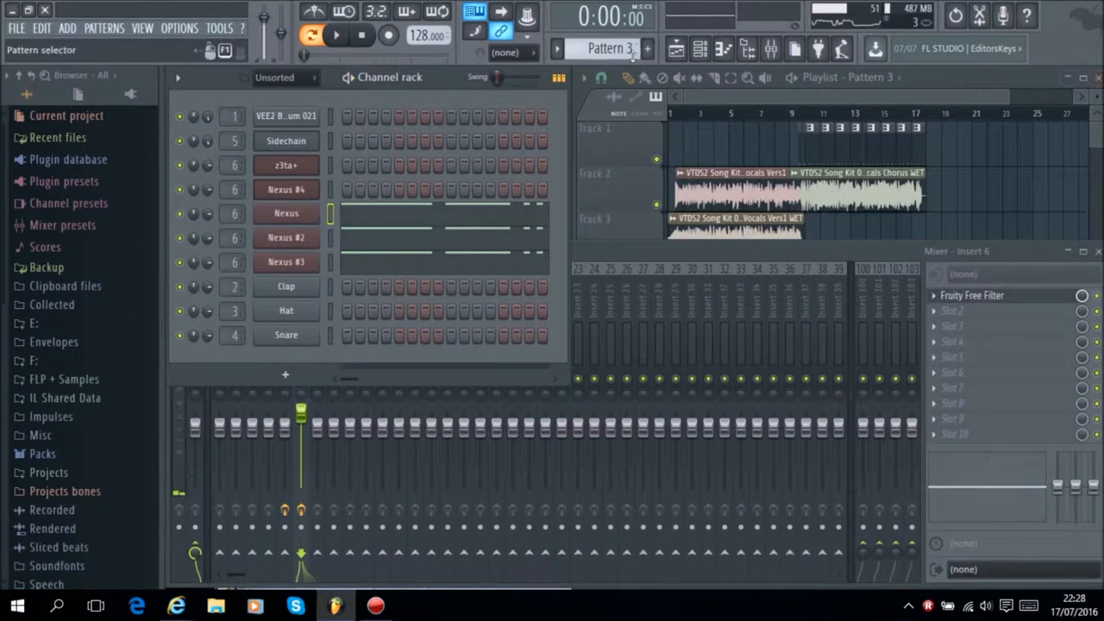
Step: Advance the pattern selector from Pattern 3 through Pattern 4 to Pattern 5
{"action": "left_click", "coordinate": [335, 34]}
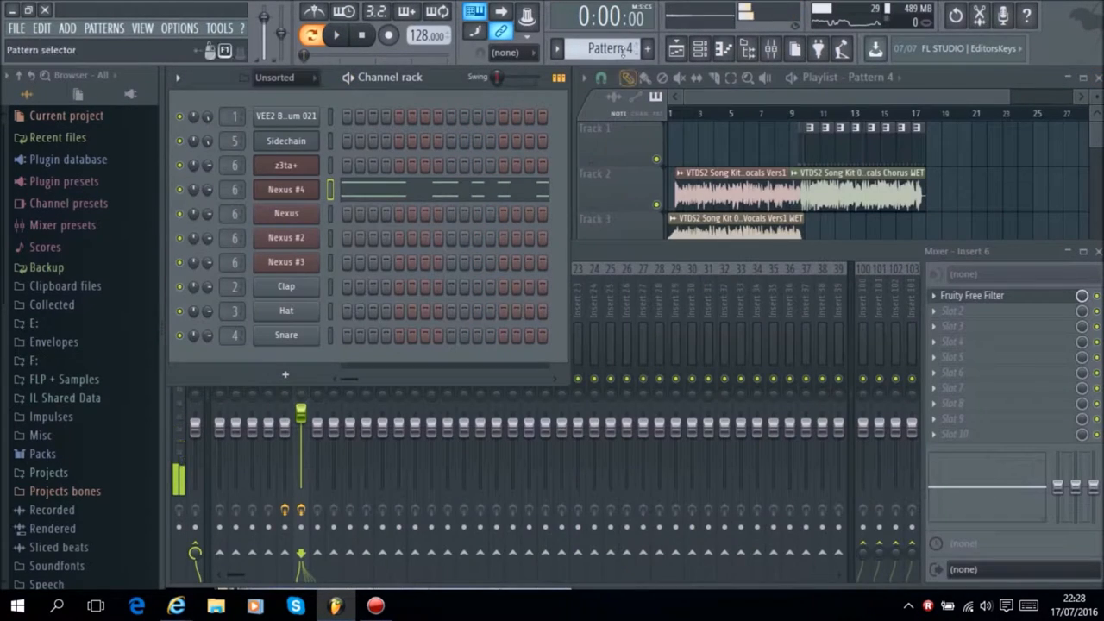
{"action": "left_click", "coordinate": [335, 35]}
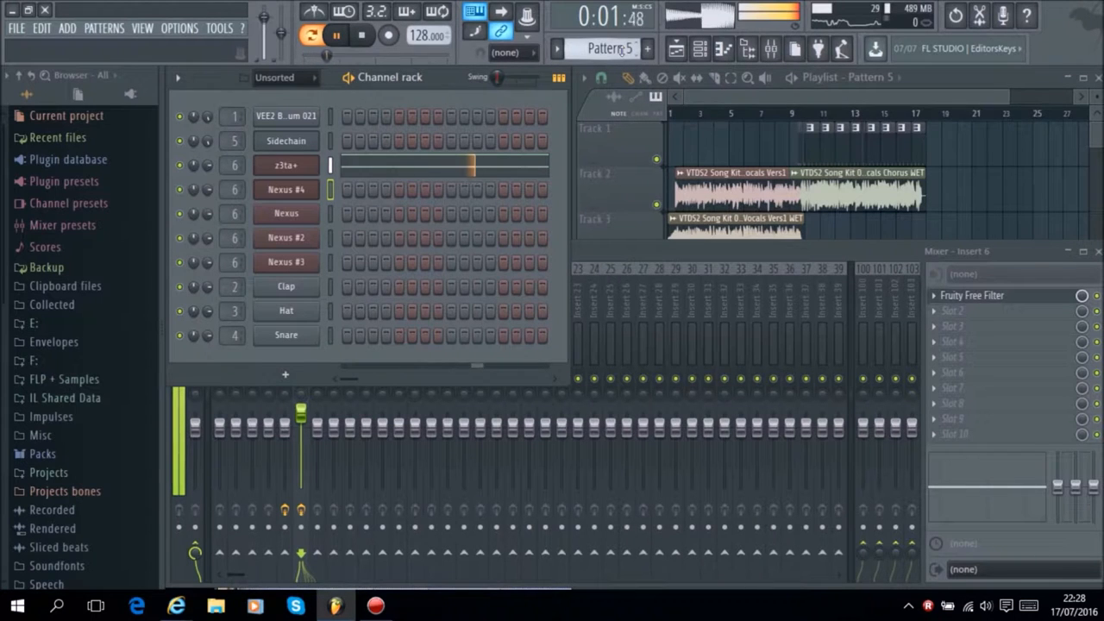